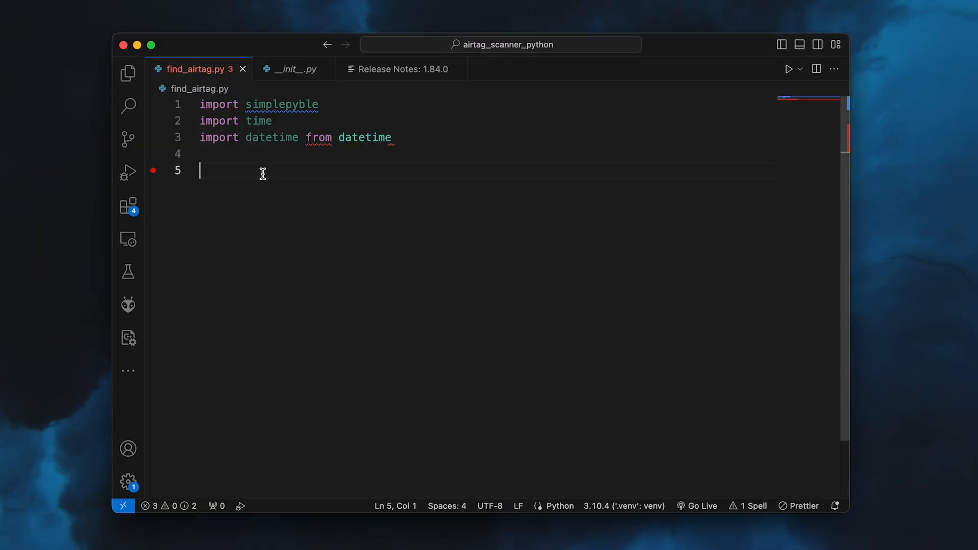
# Define APPLE_MAN_ID '0x4c', FINDMY_DATA bytes 0x12 0x19, and AIR_TAG_STATUSES 0x10, 0x50, 0x90, 0xd0
pyautogui.write("APPLE_MAN_ID = '0x4c'")
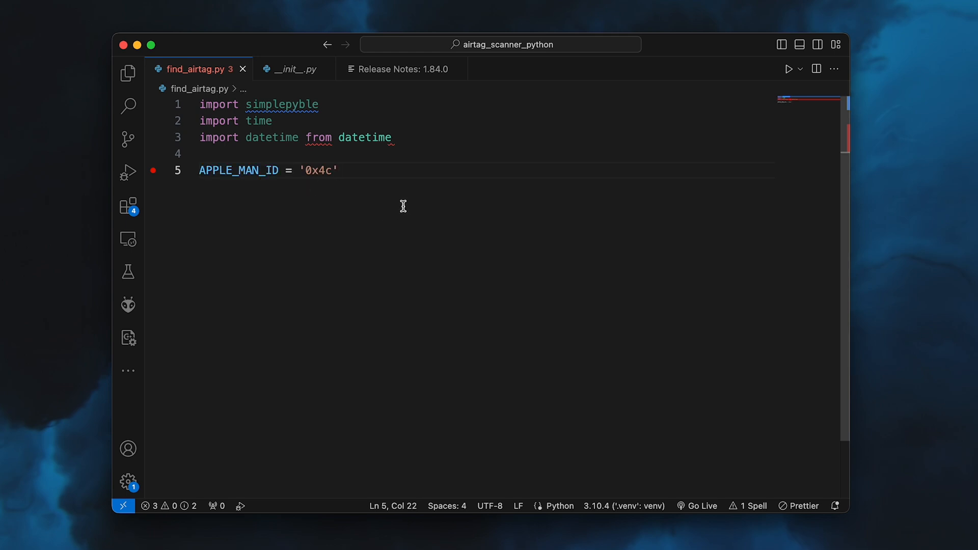
pyautogui.moveTo(399, 201)
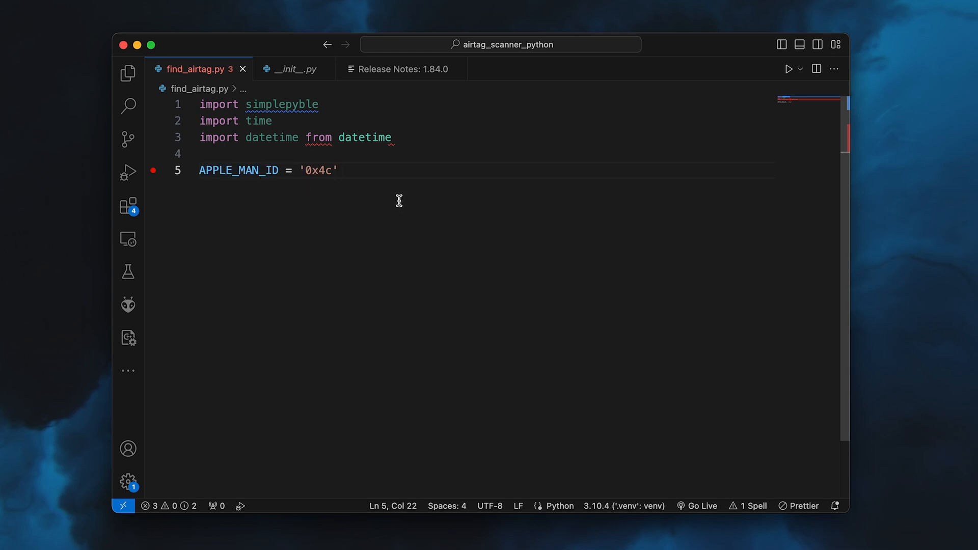
pyautogui.write('FINDMY_DATA = bytes([0x12, 0x19])')
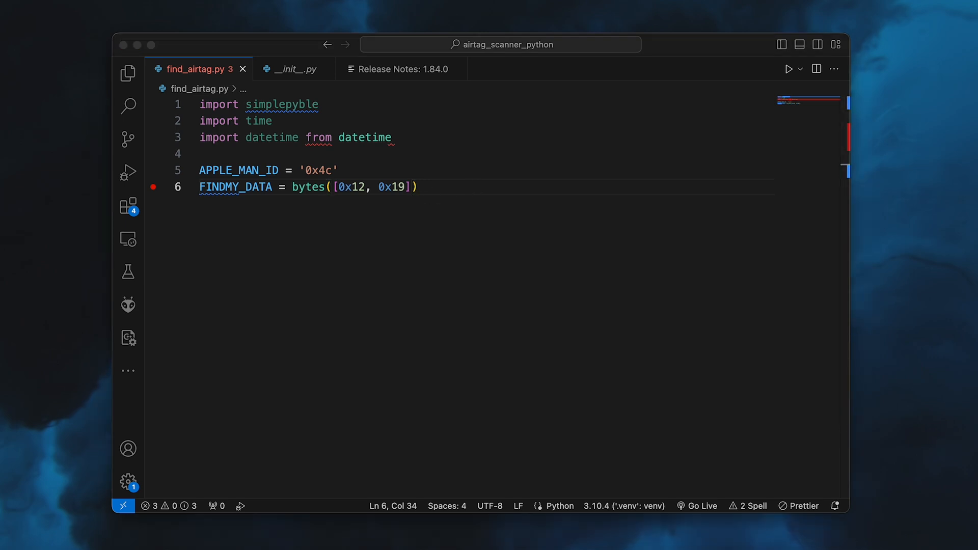
pyautogui.write('AIR_TAG_STATUSES = bytes([0x10, 0x50, 0x90, 0xd0]) # Full, Medium, Low, very low')
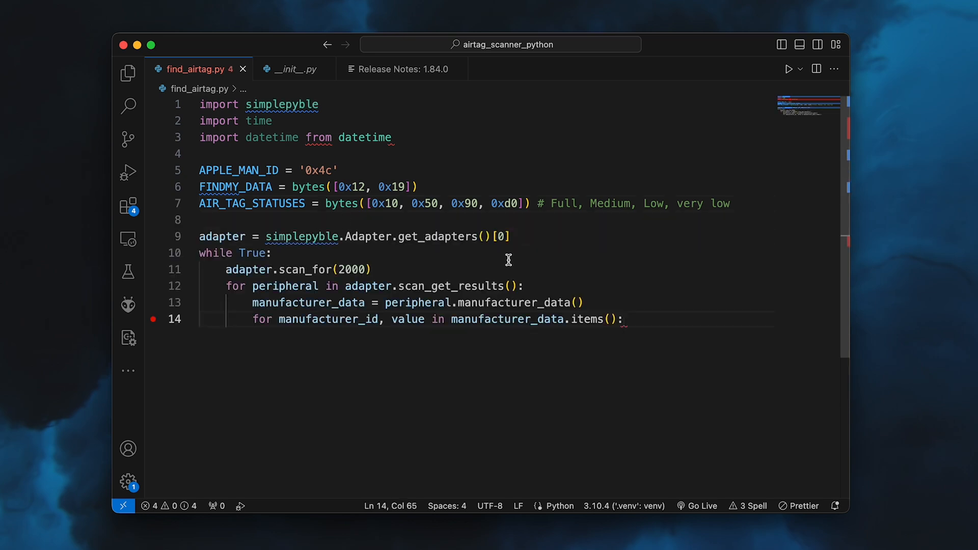
pyautogui.moveTo(563, 264)
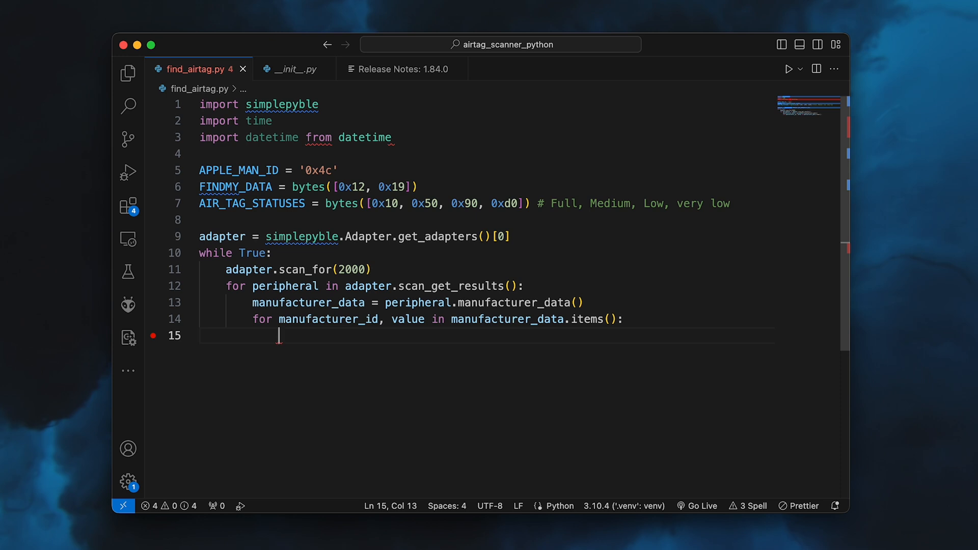
# Add checks for manufacturer_id == int(APPLE_MAN_ID, 16) and value starting with FINDMY_DATA, then begin status_byte
pyautogui.write('if manufacturer_id')
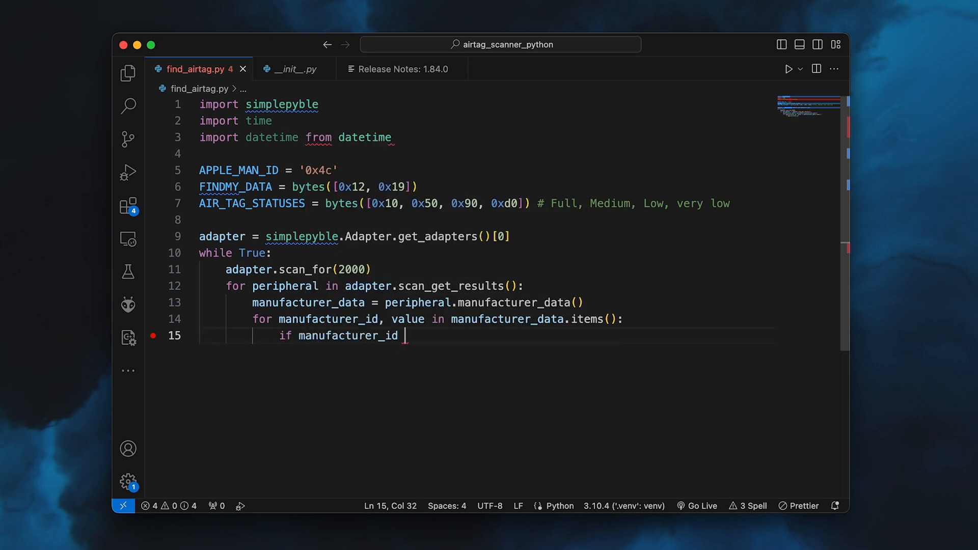
pyautogui.write('== int(APPLE_MAN_ID, 16):')
pyautogui.write('if value.startswith(')
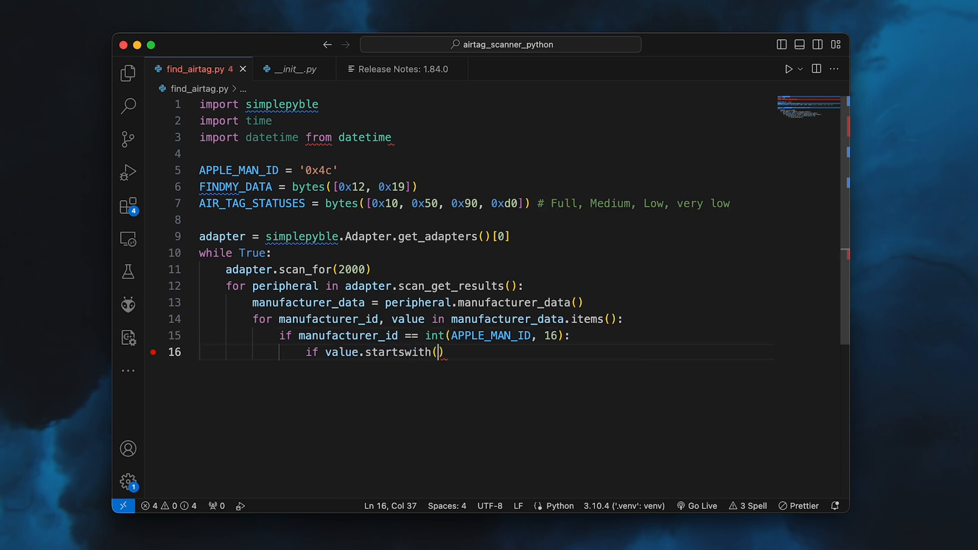
pyautogui.write('FINDMY_DATA')
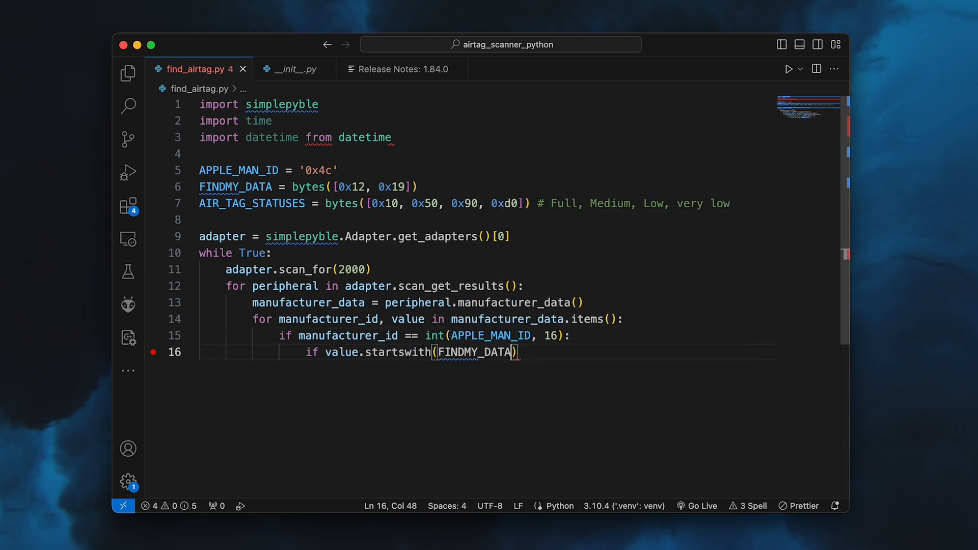
pyautogui.write(':')
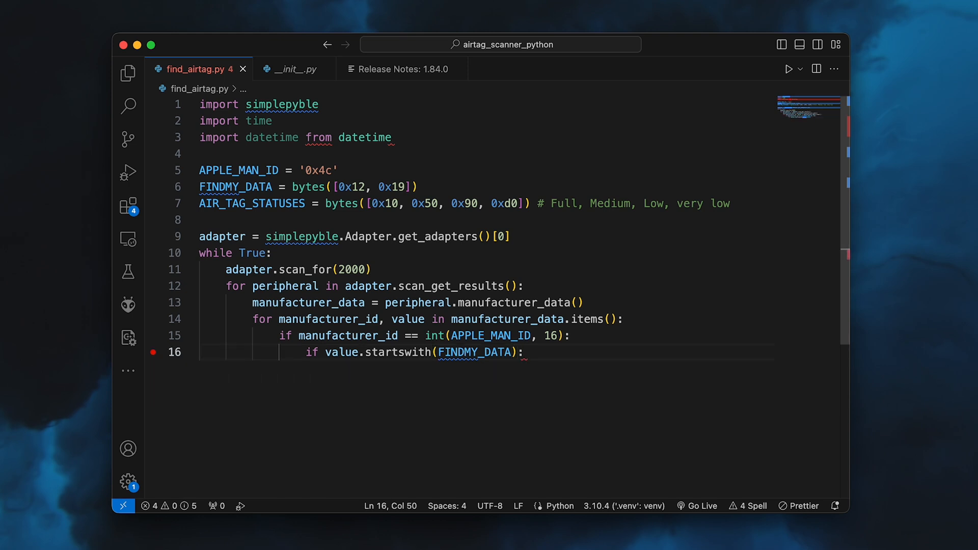
pyautogui.write('status_byte = val')
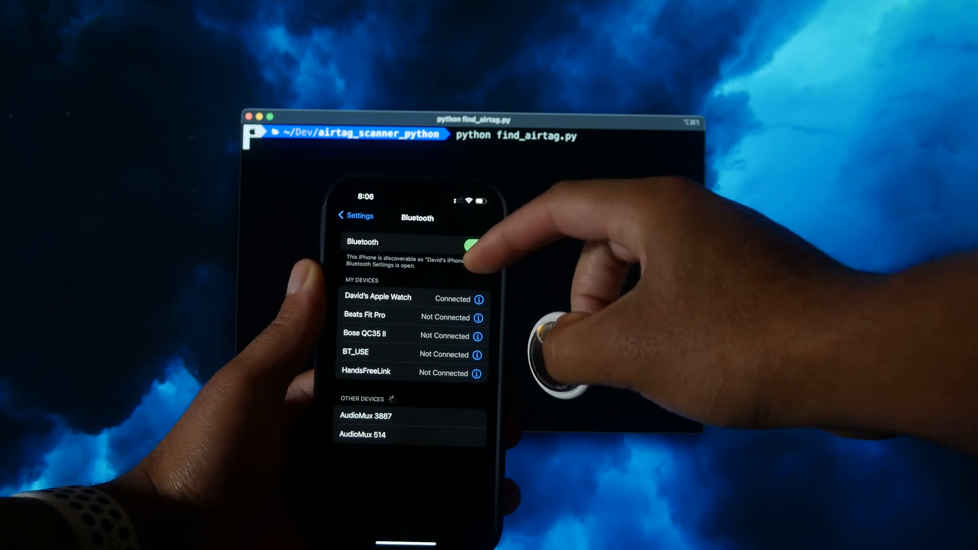
# Run python find_airtag.py in the Terminal to scan for the AirTag
pyautogui.click(471, 246)
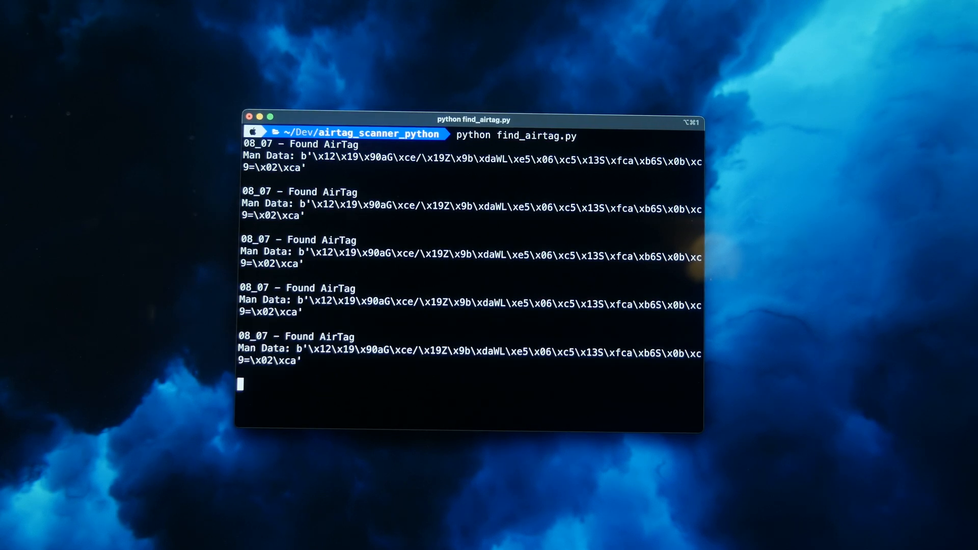
# Scroll the Terminal to watch repeated 'Found AirTag' lines with manufacturer data
pyautogui.scroll(-3)
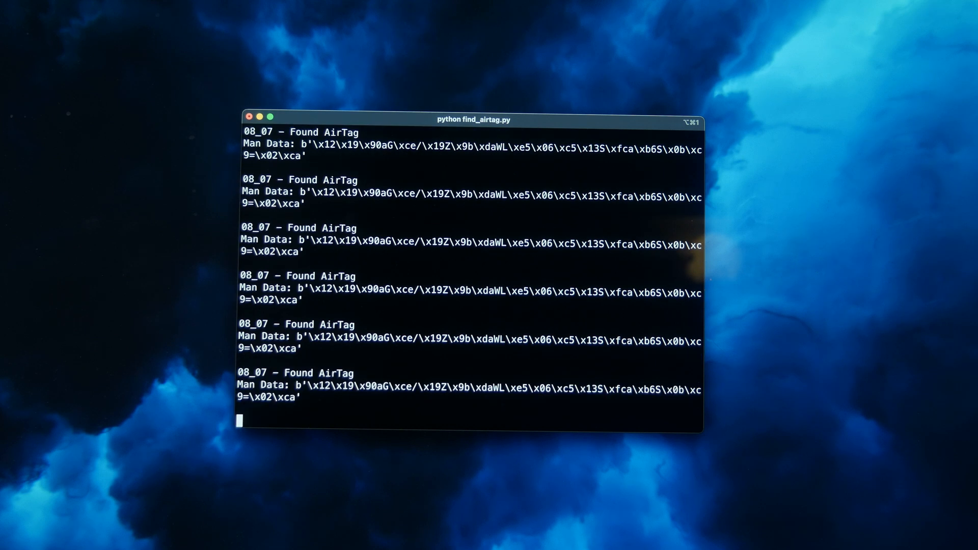